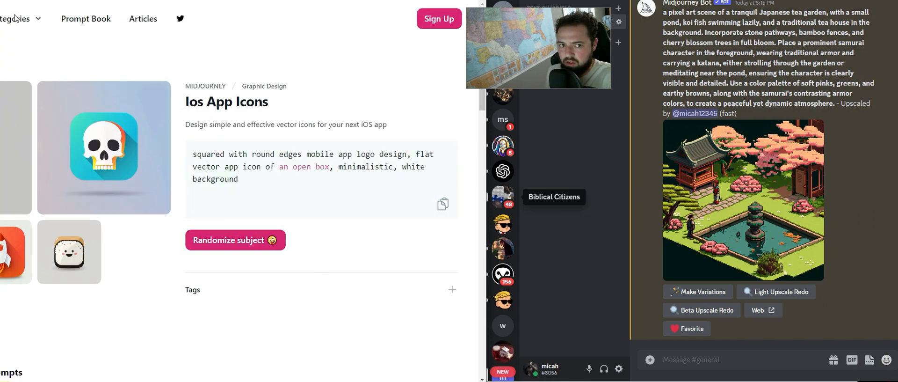
pyautogui.moveTo(305, 106)
pyautogui.write('/')
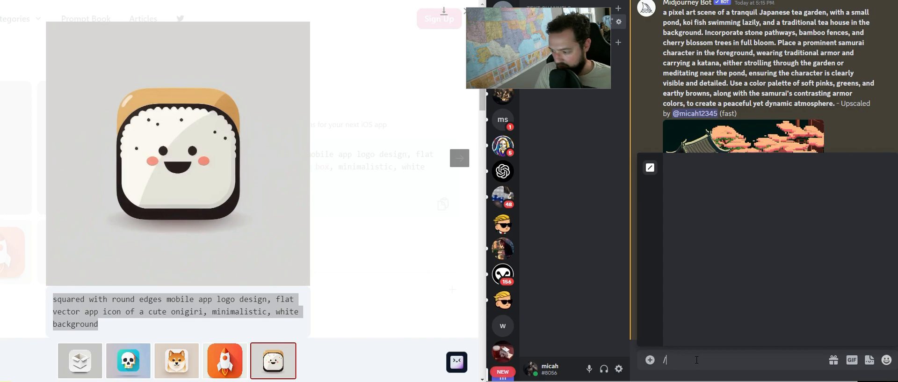
# Step: Run /imagine with the onigiri iOS app icon prompt
pyautogui.write('im')
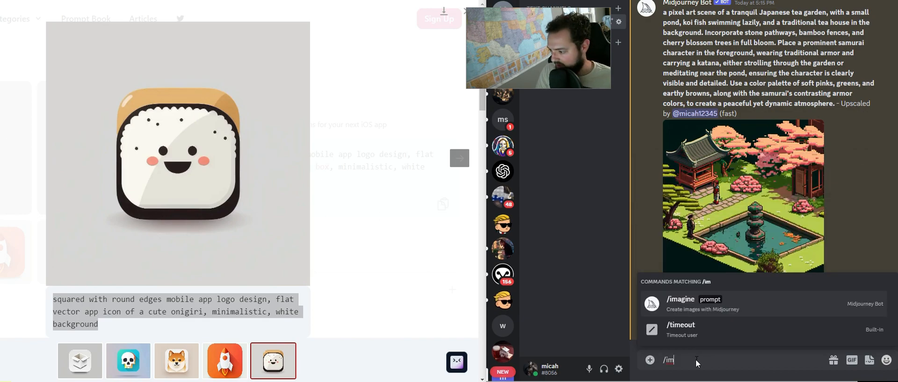
pyautogui.press('Enter')
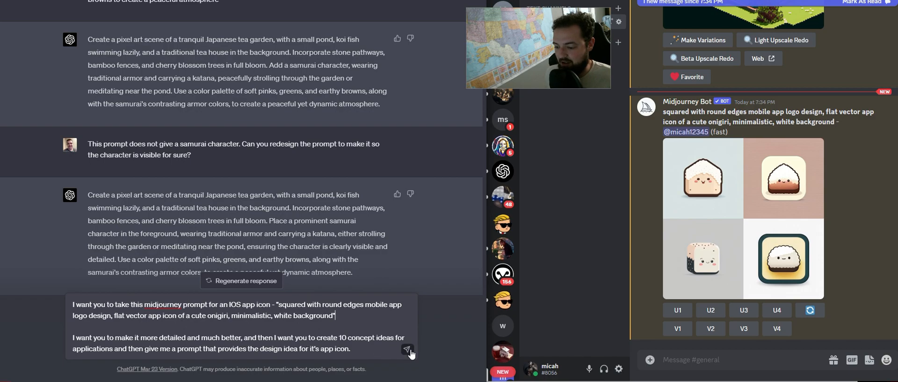
# Step: Send ChatGPT the request to enrich the onigiri prompt and pitch 10 app concepts
pyautogui.click(407, 350)
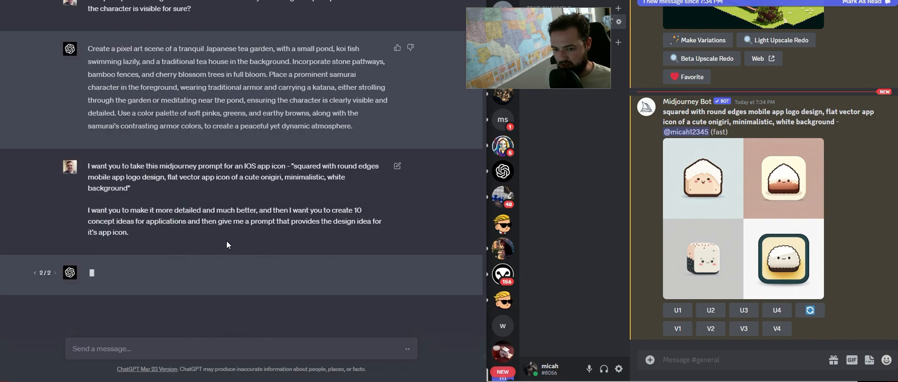
# Step: Send a follow-up saying the onigiri was only an example and asking for other app types
pyautogui.doubleClick(270, 177)
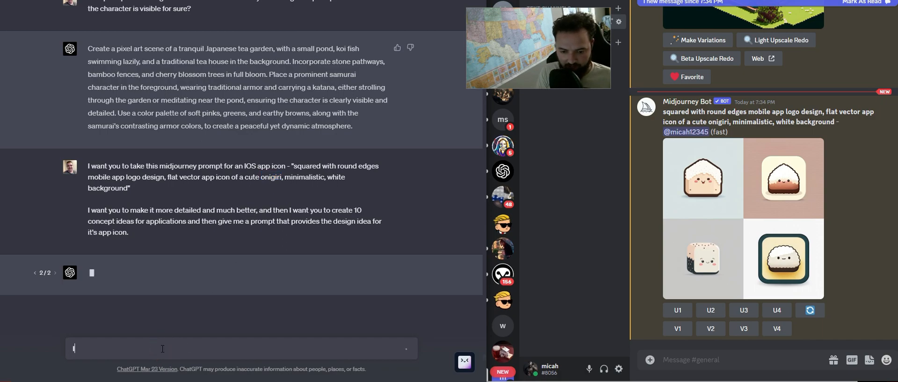
pyautogui.write("I don't care about the")
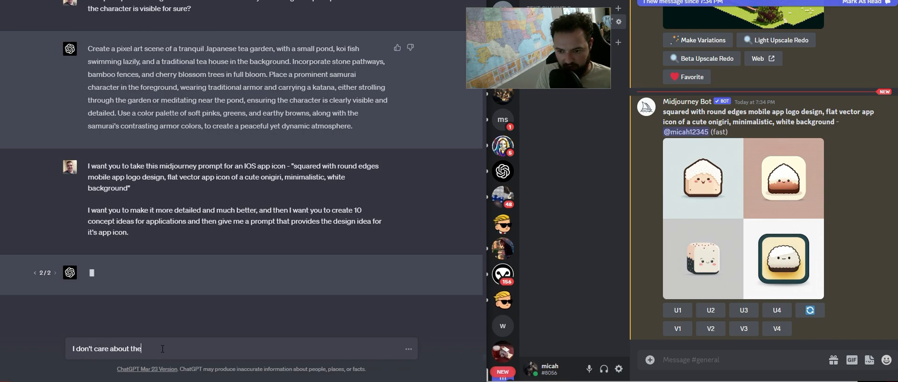
pyautogui.write('onigiri,')
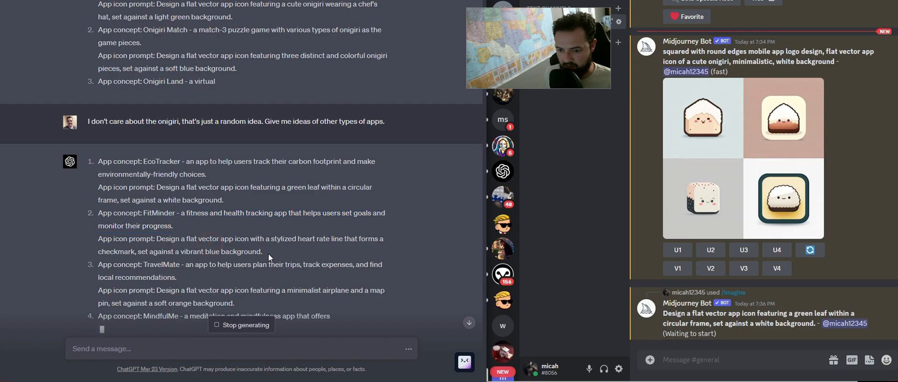
# Step: Copy the heart-rate and next icon prompts and submit the meditation and personal finance prompts to /imagine
pyautogui.moveTo(156, 238); pyautogui.dragTo(261, 251)
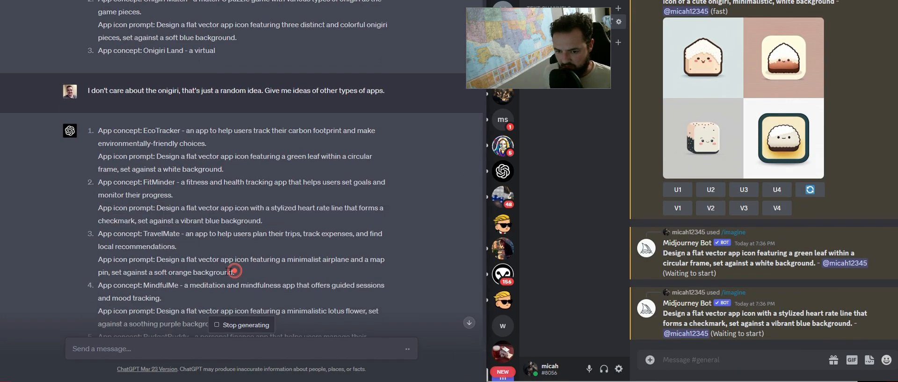
pyautogui.doubleClick(229, 272)
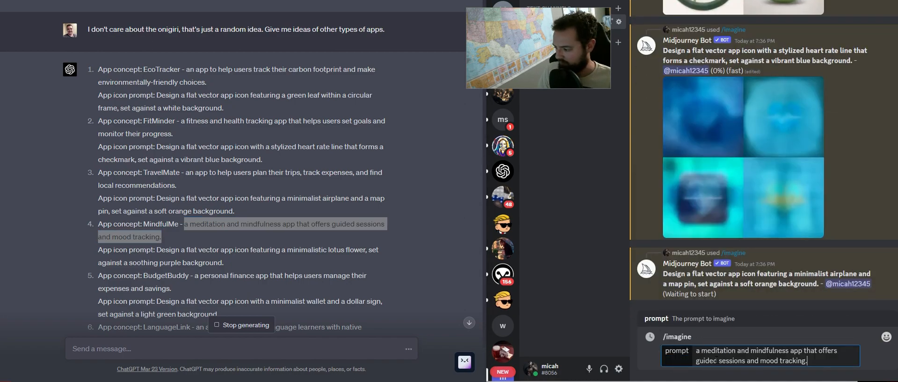
pyautogui.press('Enter')
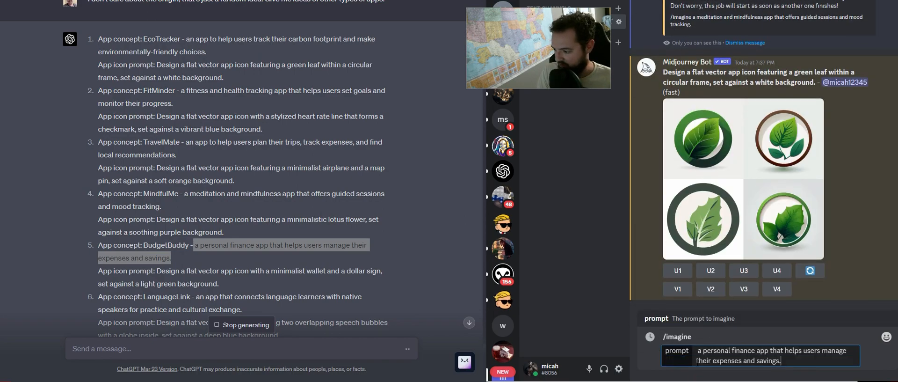
pyautogui.press('Enter')
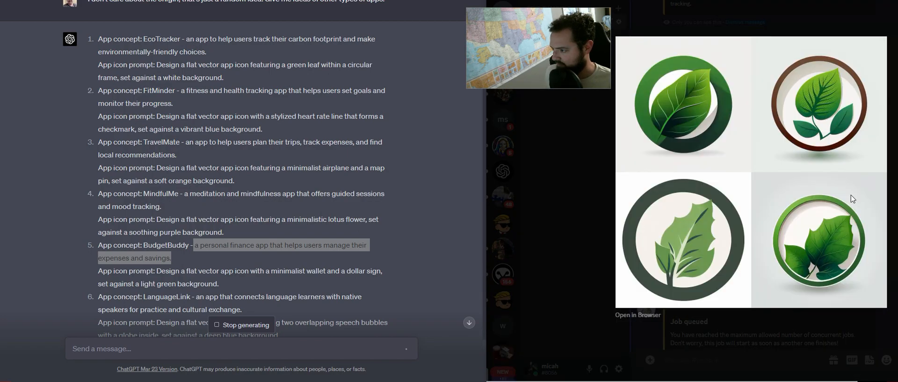
pyautogui.moveTo(762, 243)
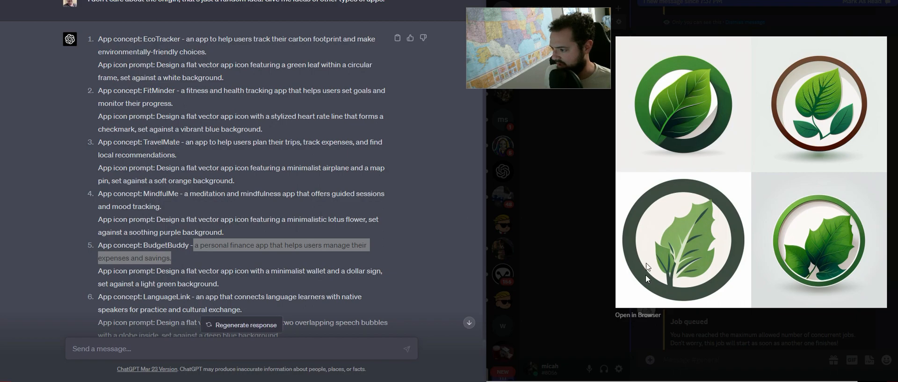
pyautogui.moveTo(730, 212)
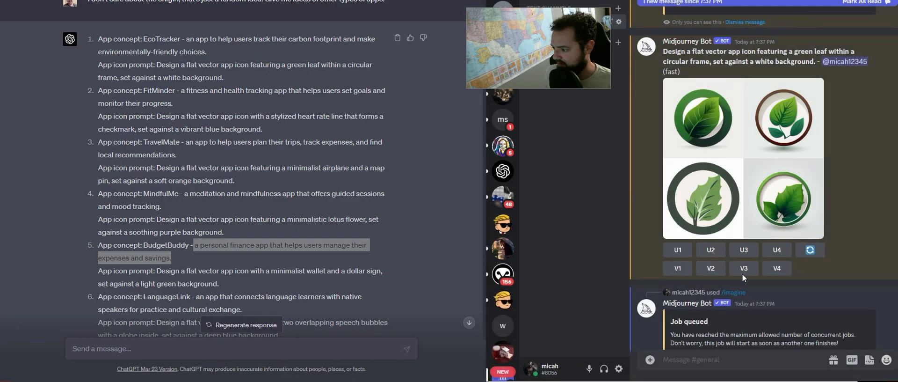
# Step: Upscale the third green leaf icon (U3) and move down to the newer grids
pyautogui.click(744, 249)
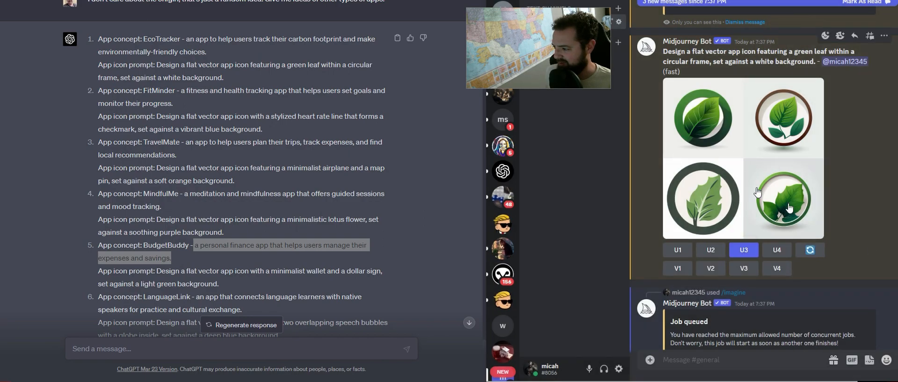
pyautogui.scroll(-3)
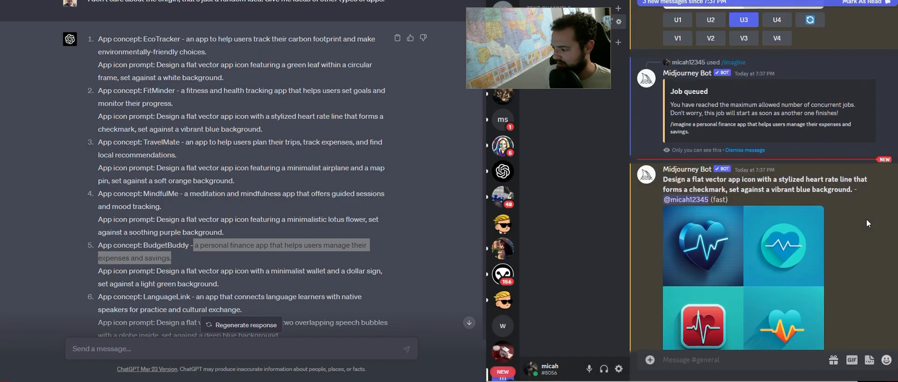
pyautogui.scroll(-3)
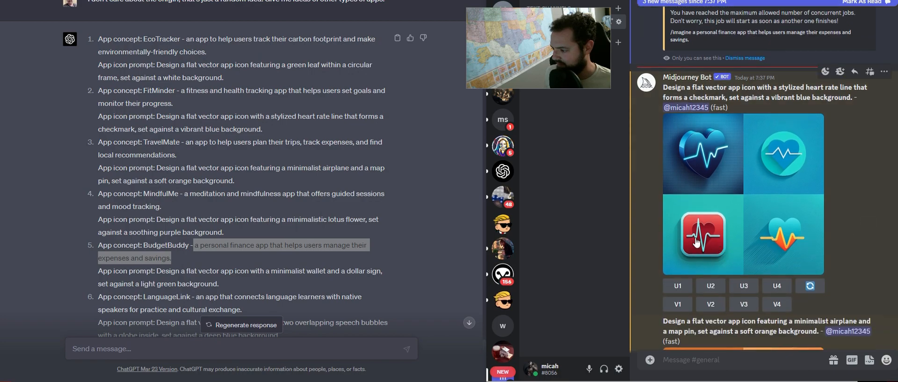
pyautogui.moveTo(744, 286)
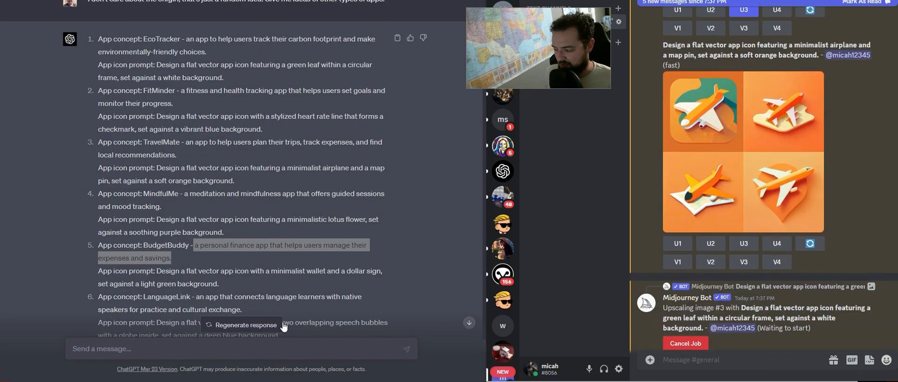
# Step: Tell ChatGPT the prompts don't produce a style that looks like an iOS app icon
pyautogui.scroll(-3)
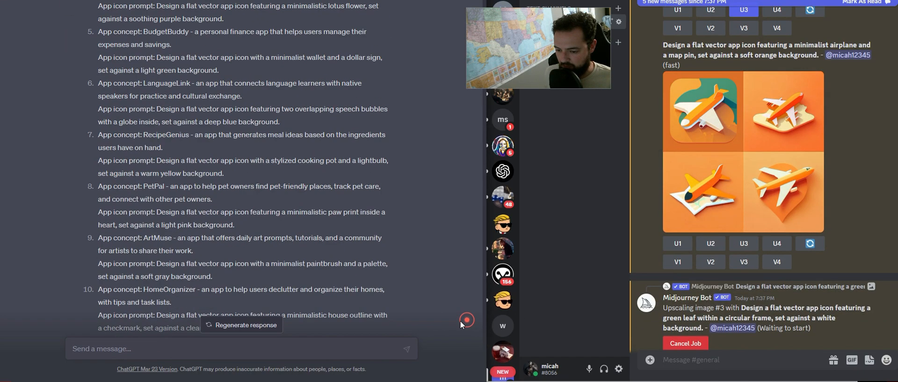
pyautogui.write('None of these prompts provide a')
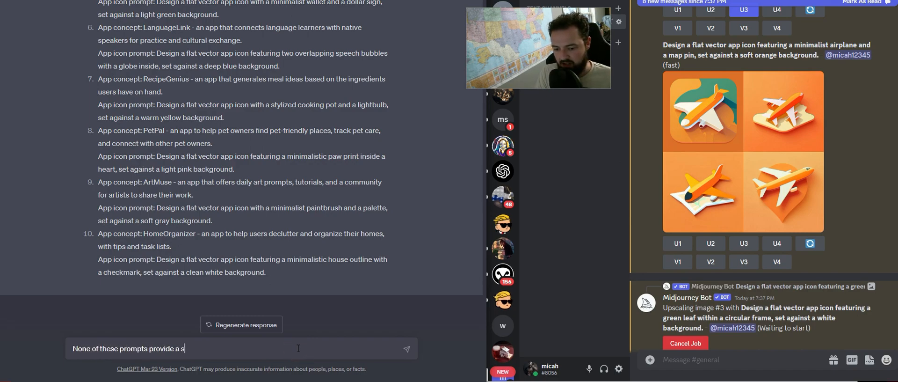
pyautogui.write('style that looks enough like')
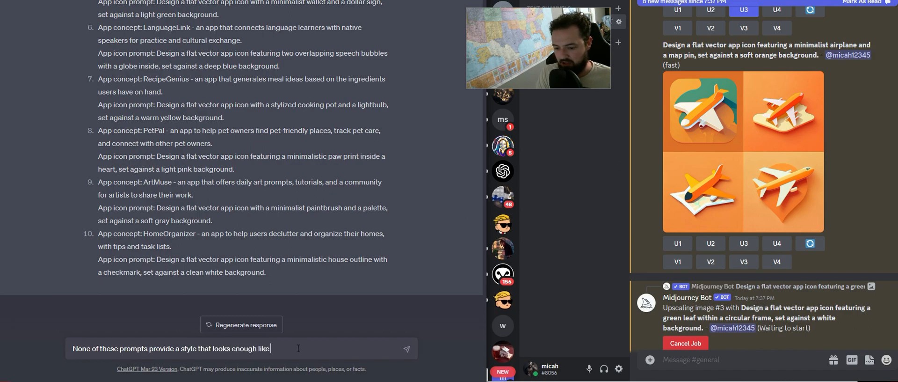
pyautogui.write('an IOS')
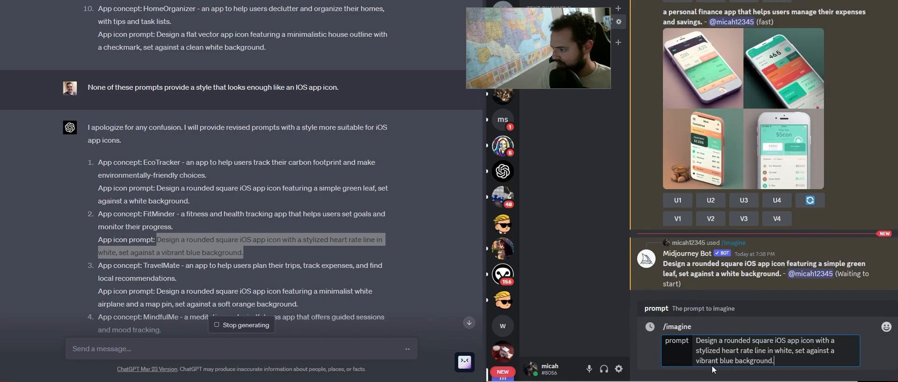
# Step: Submit the rounded-square heart rate prompt and preview the personal finance grid
pyautogui.press('Enter')
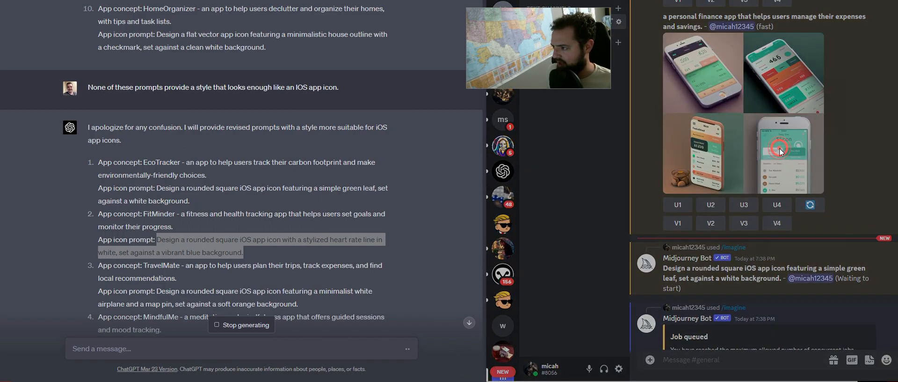
pyautogui.click(781, 150)
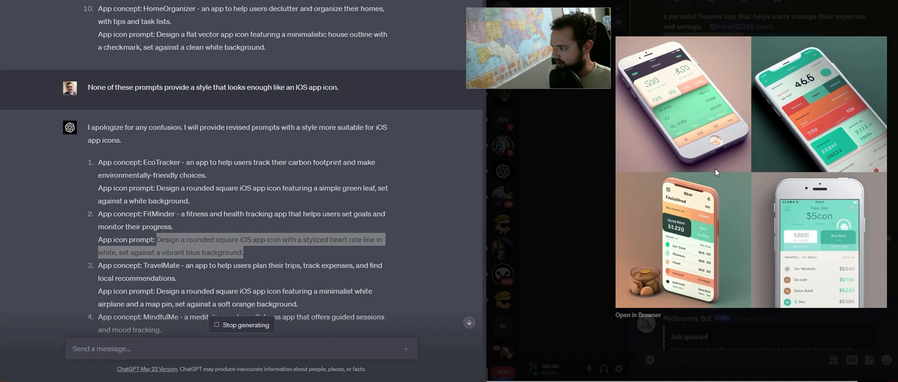
pyautogui.moveTo(818, 43)
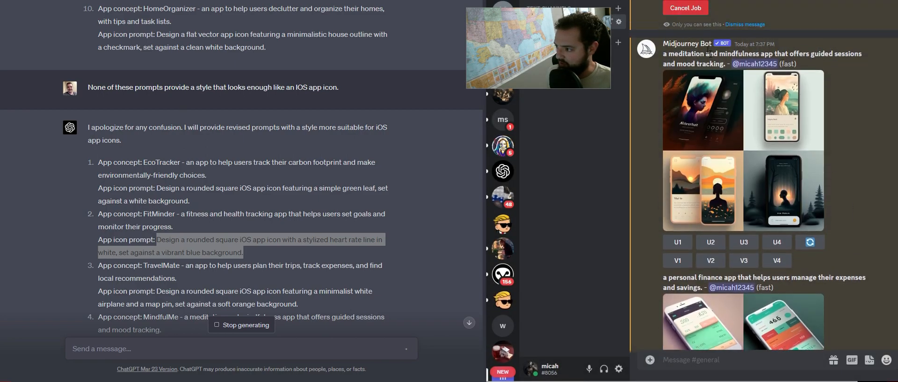
pyautogui.moveTo(854, 135)
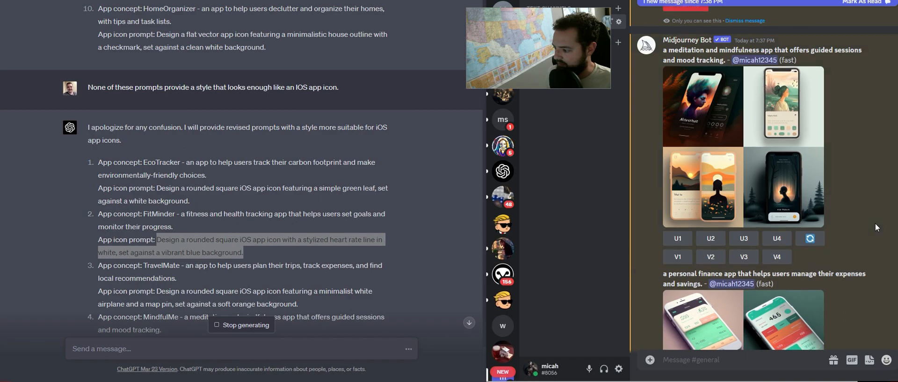
pyautogui.scroll(-3)
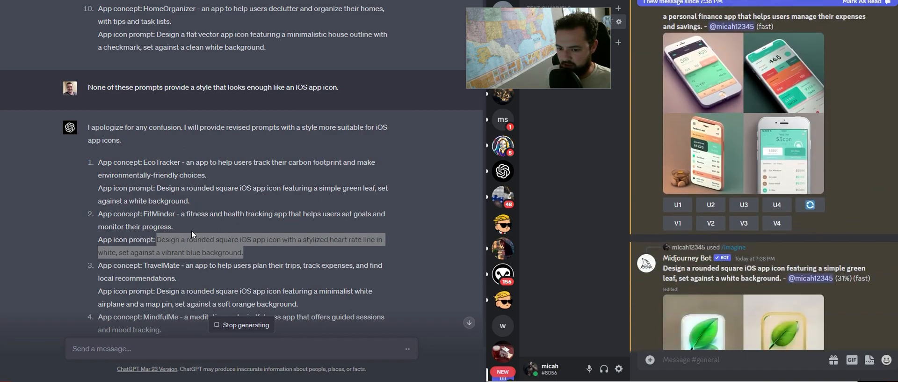
pyautogui.scroll(-3)
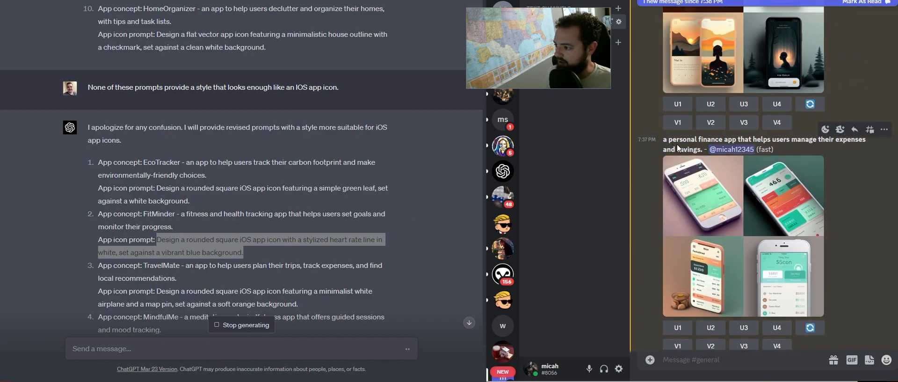
pyautogui.scroll(-3)
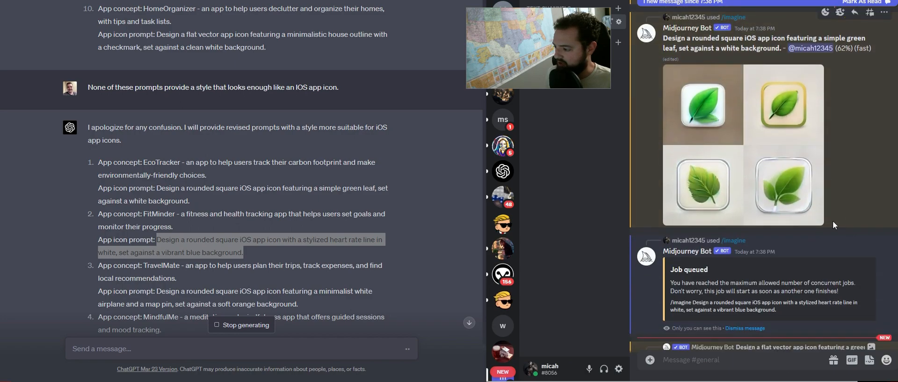
pyautogui.moveTo(795, 176)
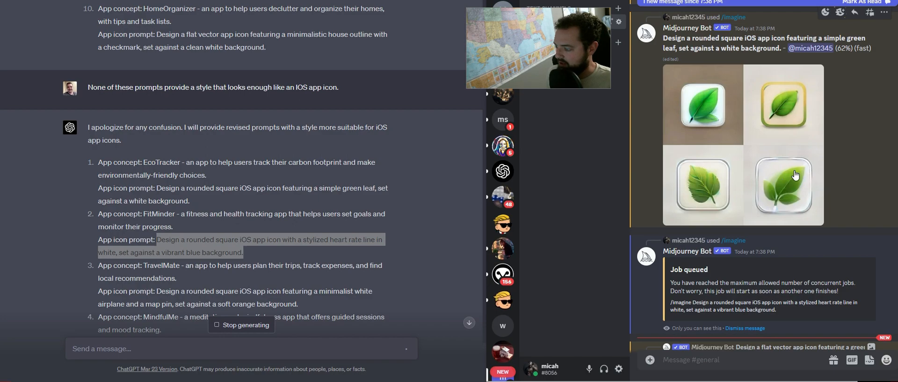
# Step: Upscale the fourth rounded-square green leaf icon (U4)
pyautogui.click(796, 176)
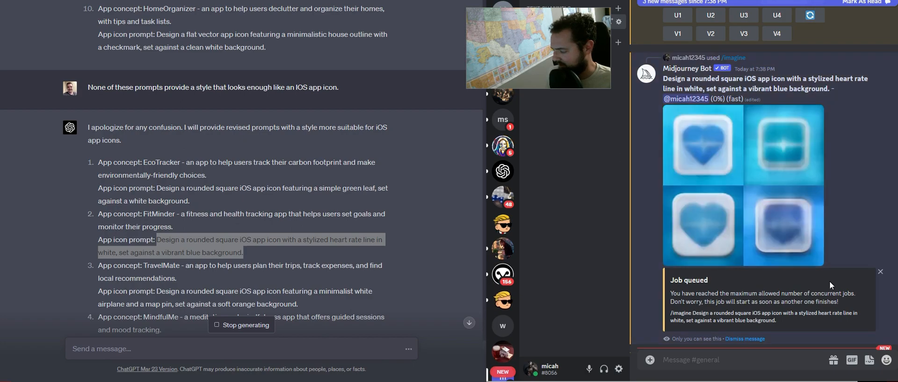
pyautogui.moveTo(710, 171)
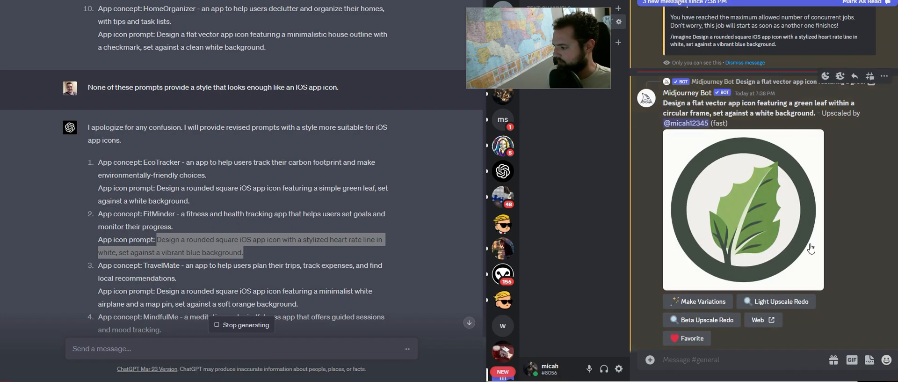
pyautogui.click(743, 209)
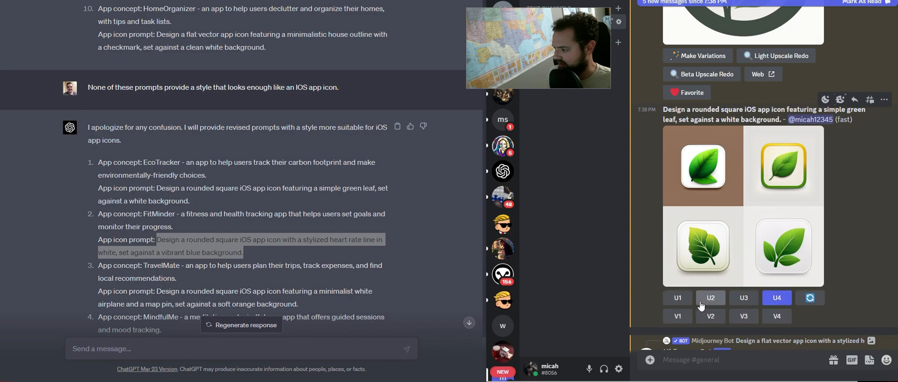
# Step: Move down to the finished heart rate grid and upscale its third icon (U3)
pyautogui.scroll(-3)
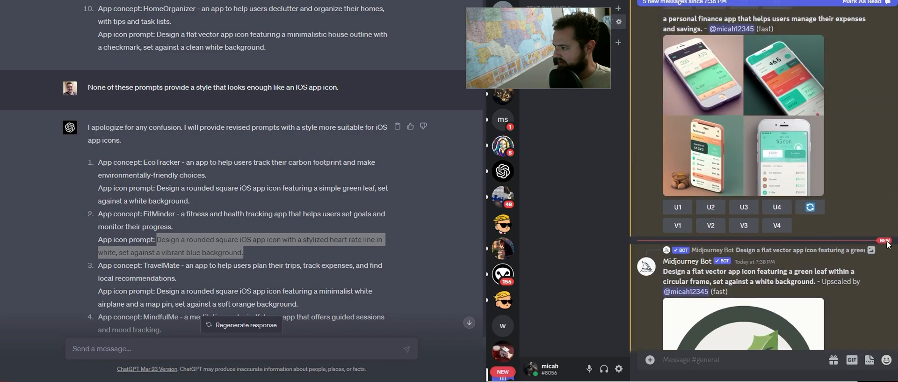
pyautogui.scroll(-3)
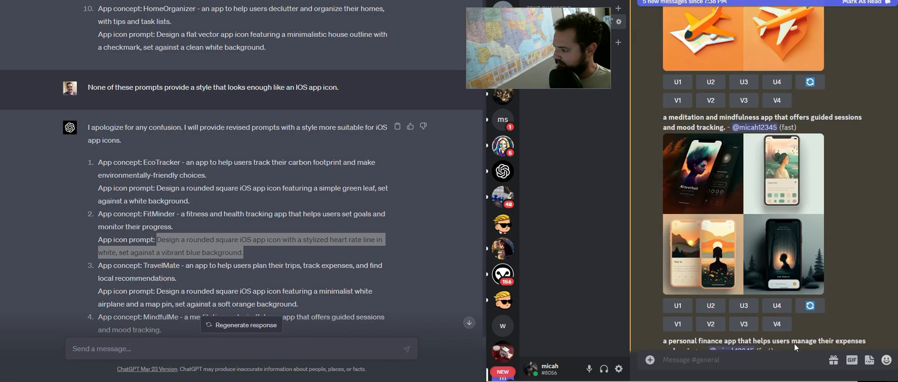
pyautogui.scroll(-3)
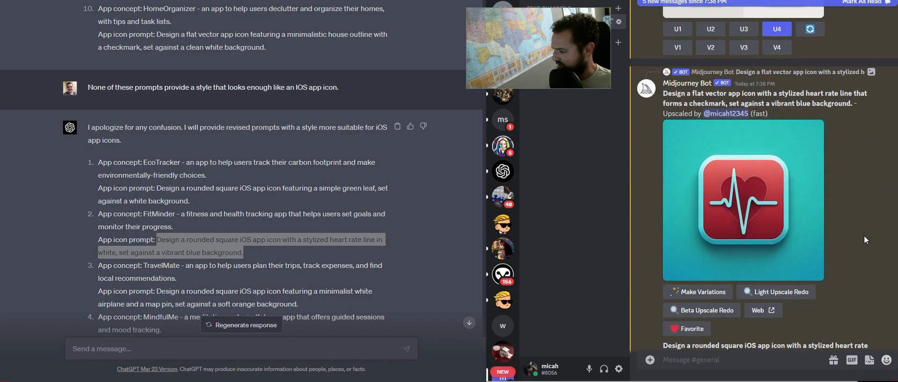
pyautogui.scroll(-3)
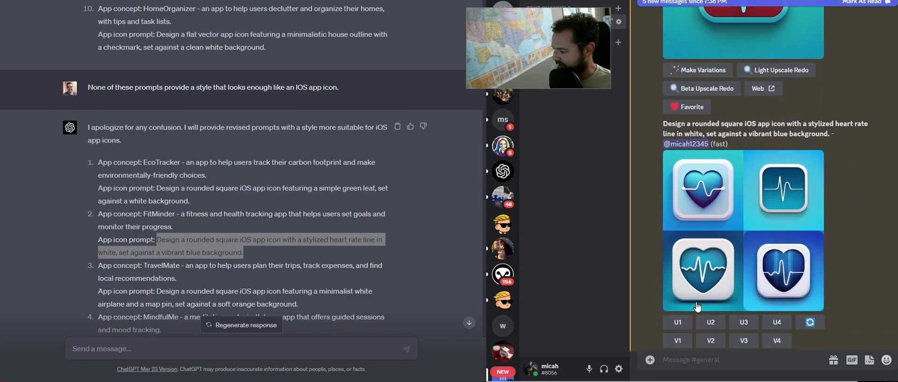
pyautogui.click(777, 322)
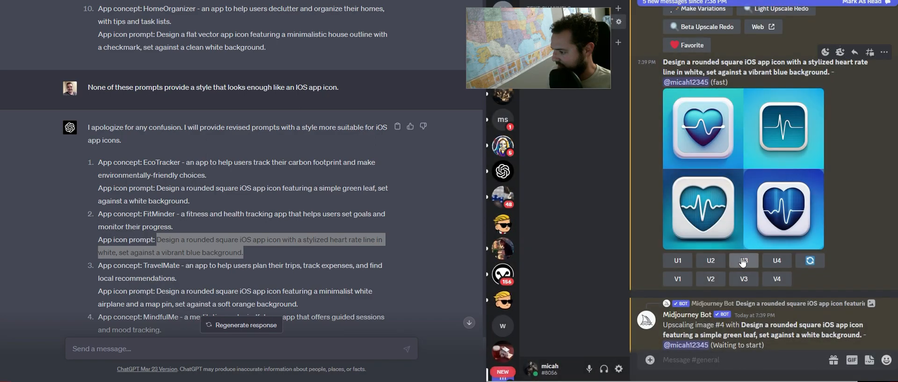
pyautogui.click(744, 260)
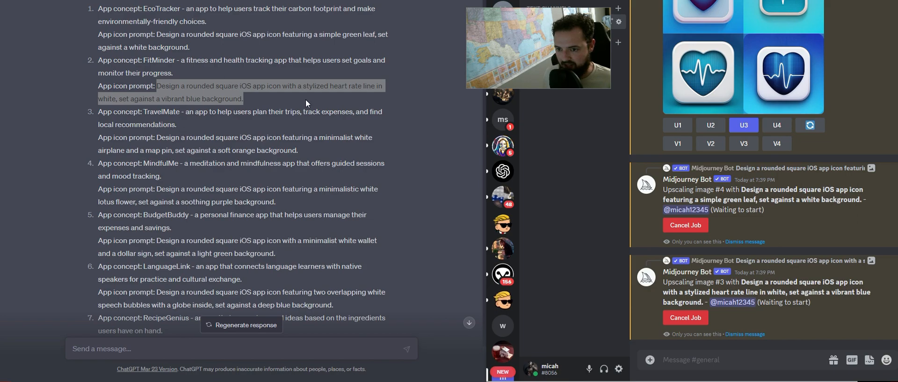
# Step: Copy the paw print and house prompts from ChatGPT and submit the house icon prompt to /imagine
pyautogui.scroll(-3)
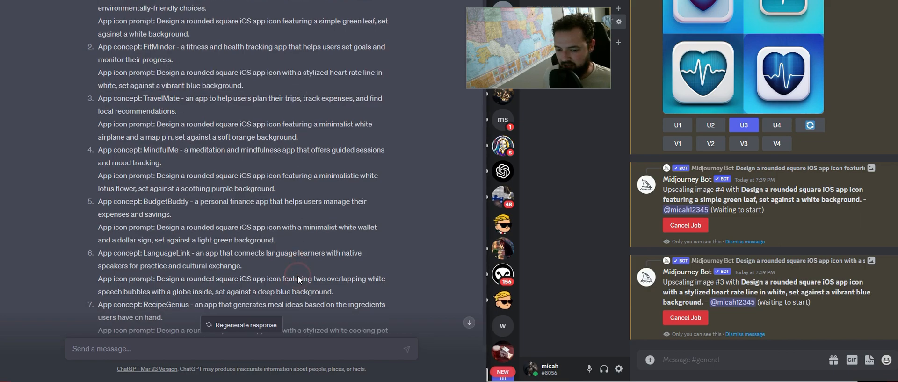
pyautogui.scroll(-3)
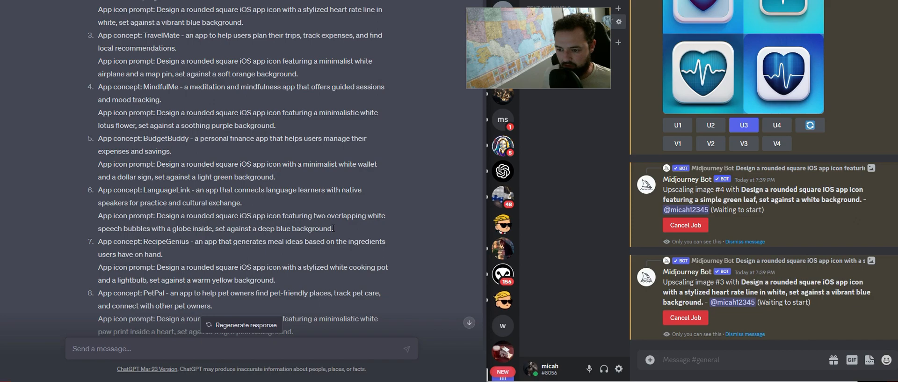
pyautogui.moveTo(156, 215); pyautogui.dragTo(333, 228)
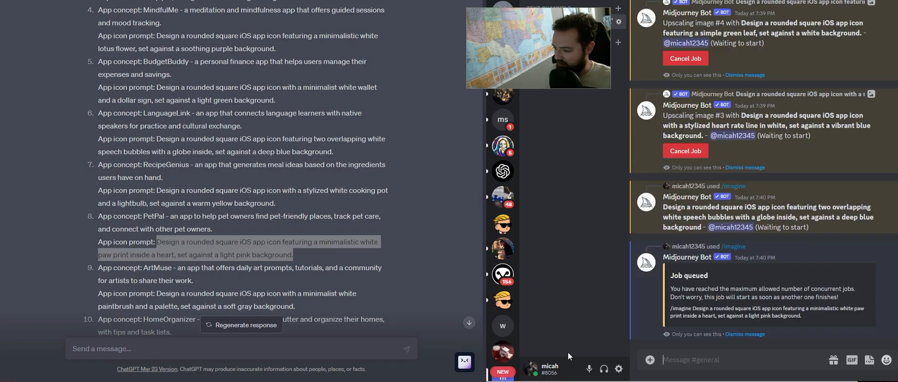
pyautogui.scroll(-3)
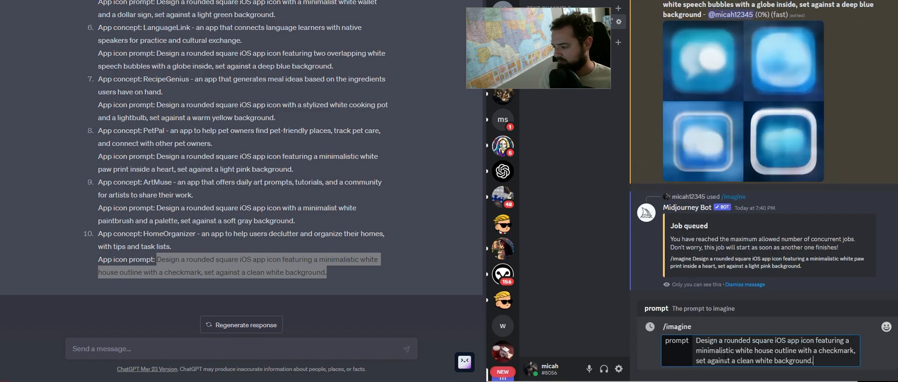
pyautogui.press('Enter')
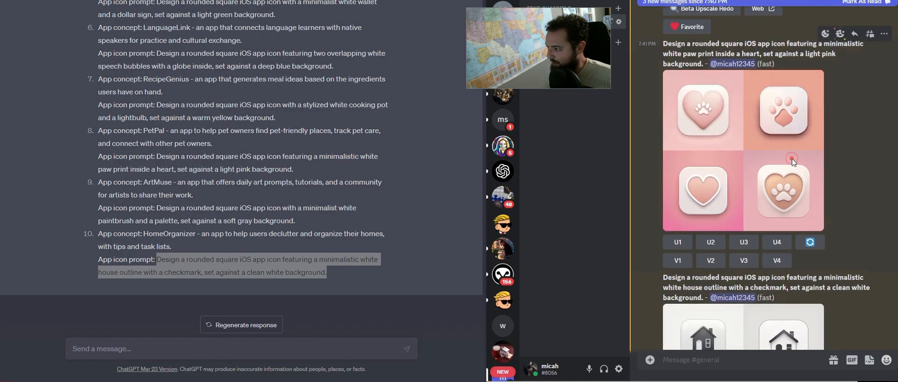
pyautogui.moveTo(766, 76)
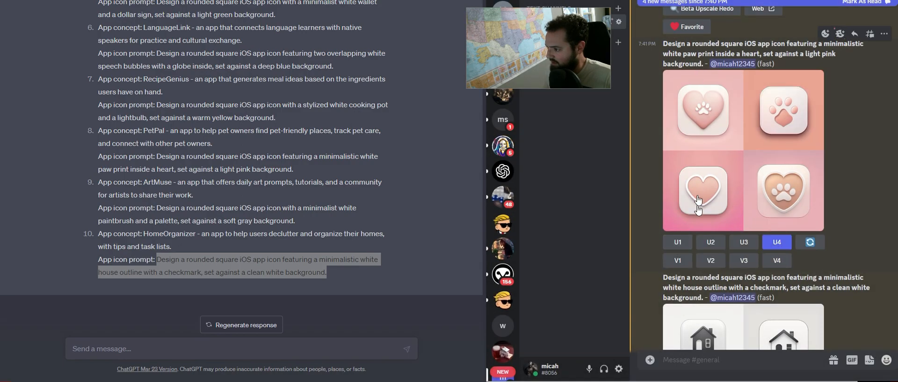
# Step: Enlarge the finished house-checkmark icon grid for a closer look
pyautogui.scroll(-3)
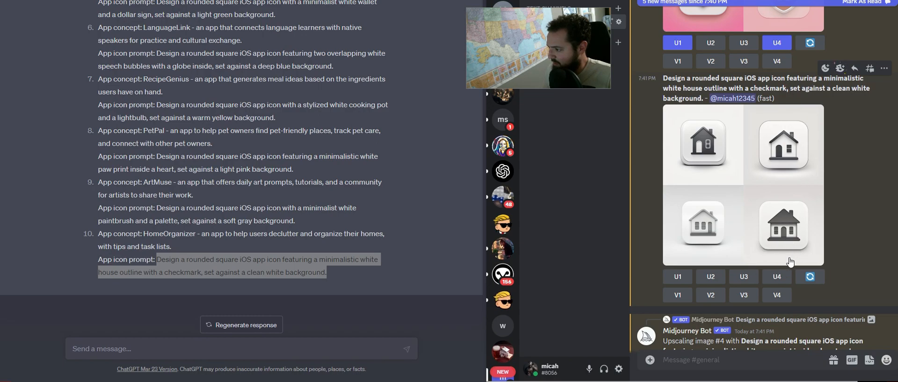
pyautogui.click(790, 261)
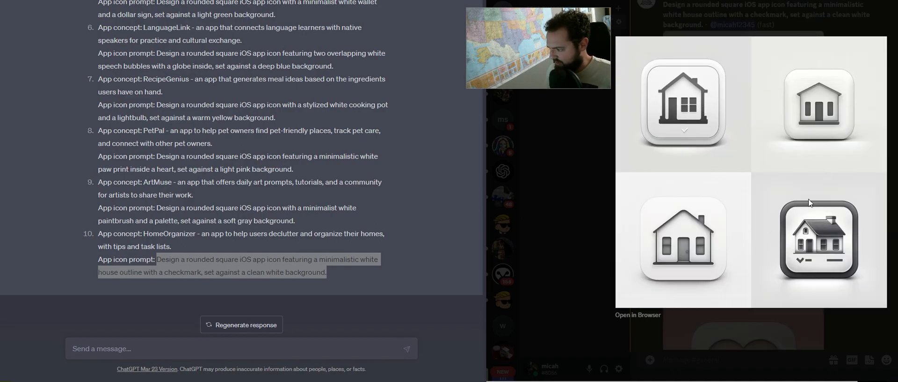
pyautogui.moveTo(675, 113)
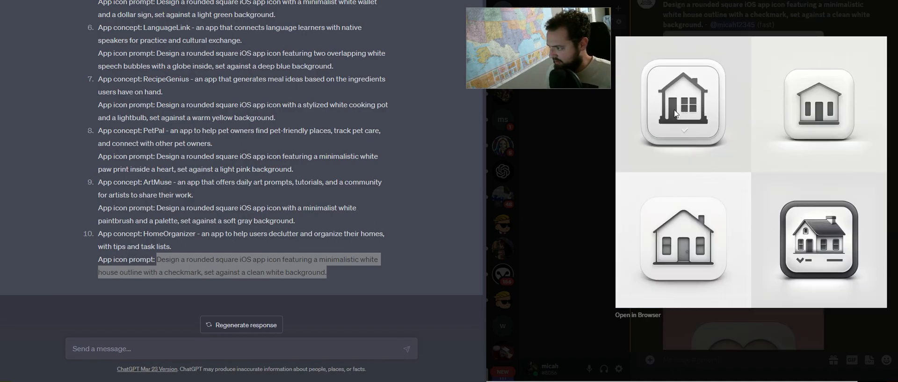
pyautogui.moveTo(748, 25)
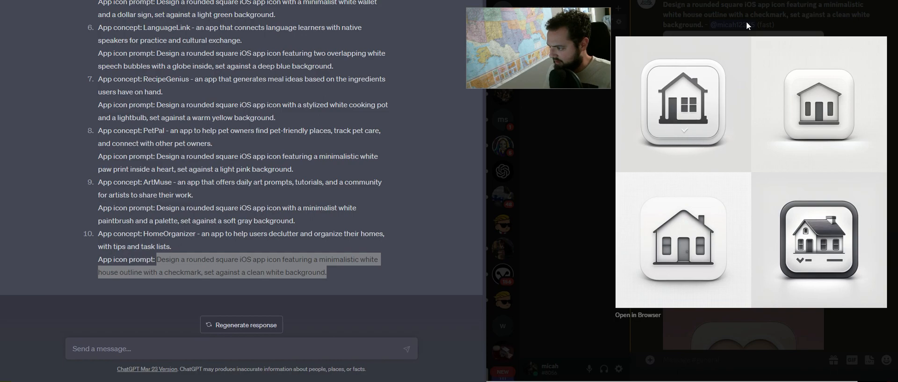
# Step: View the upscaled house icon at full size
pyautogui.scroll(-3)
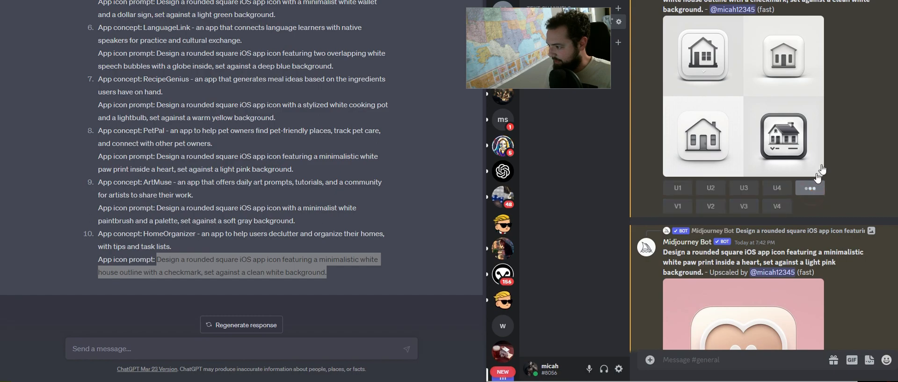
pyautogui.scroll(-3)
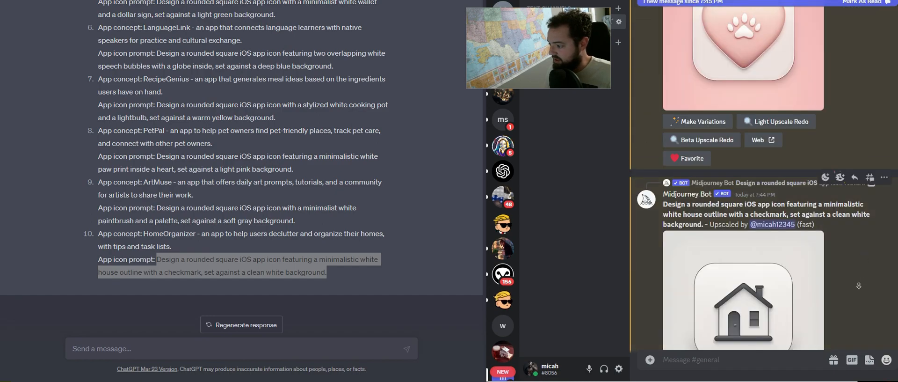
pyautogui.click(743, 289)
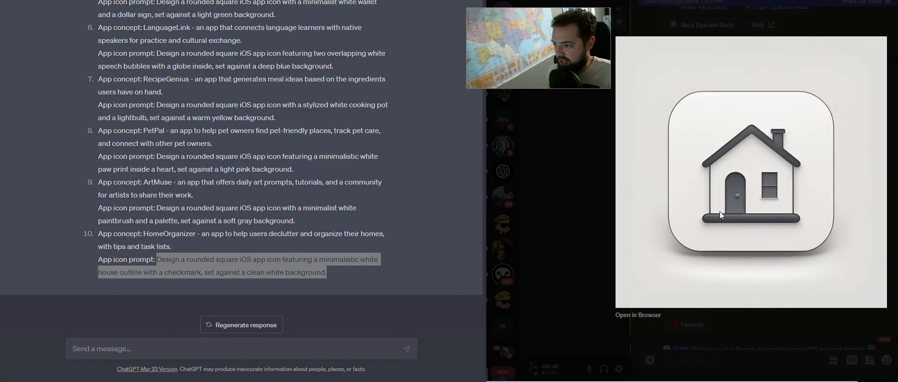
pyautogui.moveTo(762, 227)
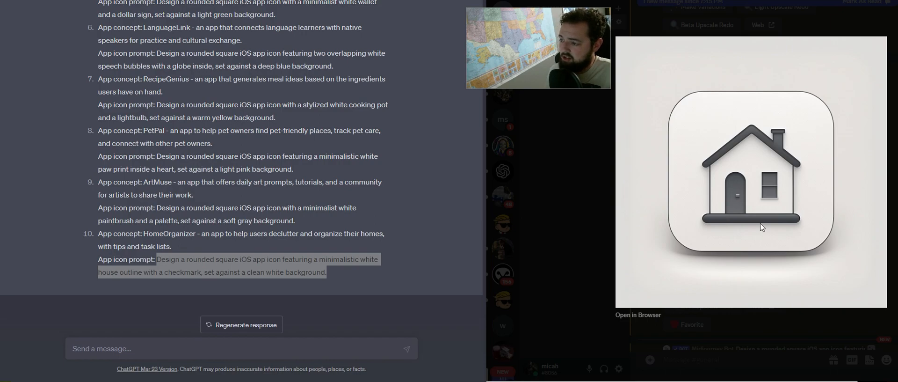
pyautogui.moveTo(825, 329)
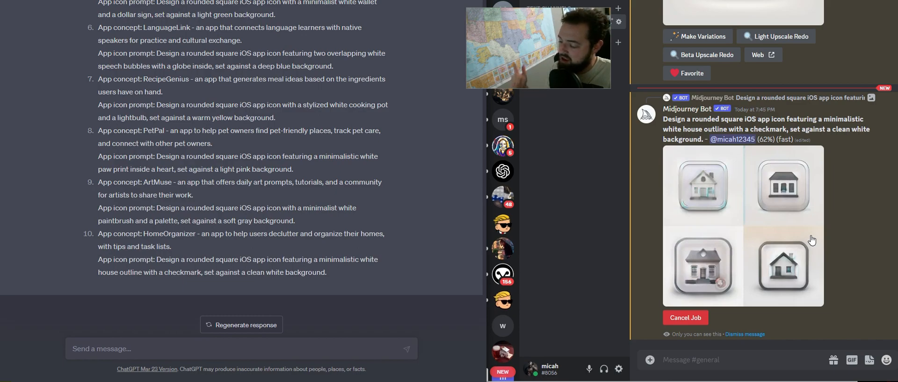
pyautogui.moveTo(840, 197)
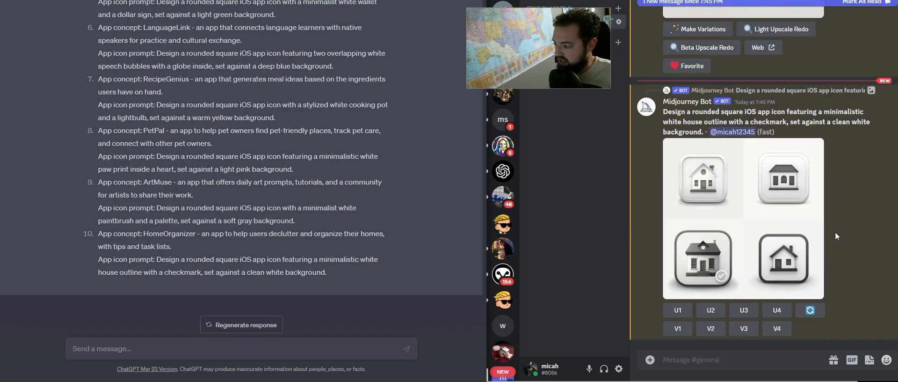
pyautogui.moveTo(816, 285)
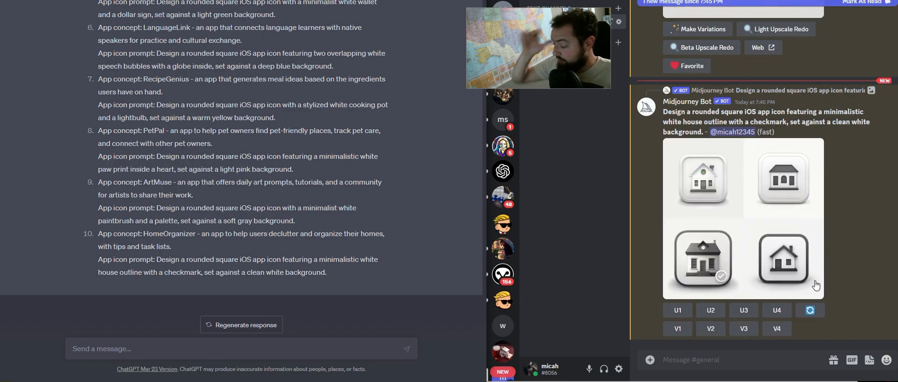